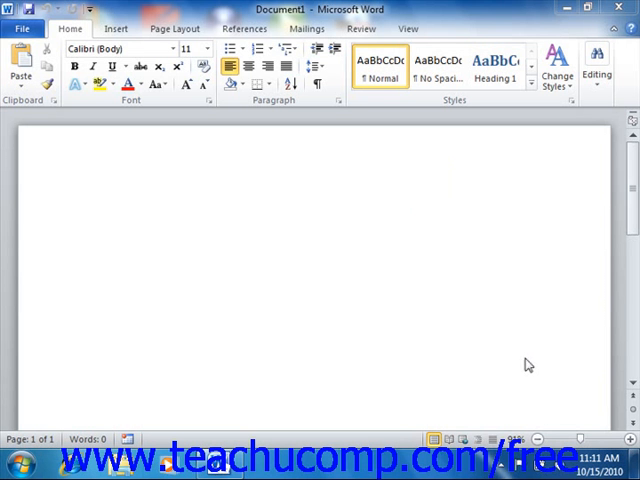
pyautogui.moveTo(520, 366)
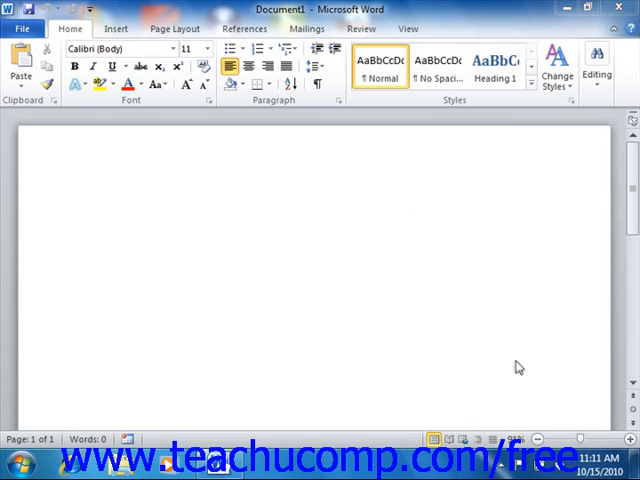
pyautogui.moveTo(504, 376)
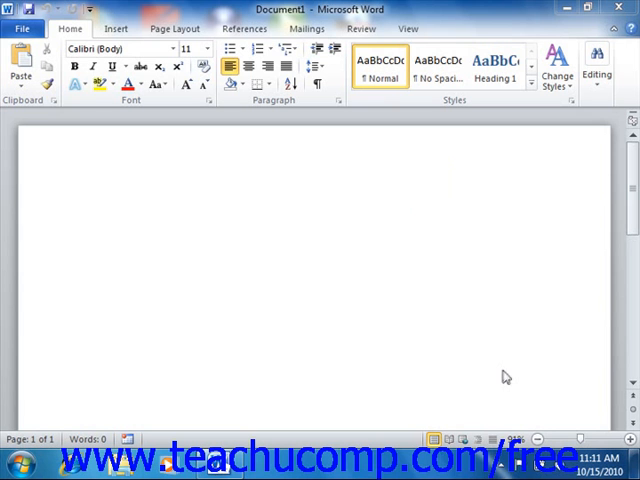
pyautogui.moveTo(500, 376)
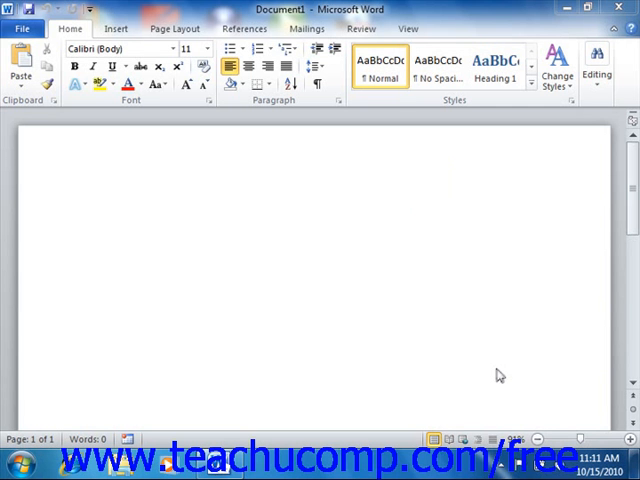
pyautogui.moveTo(488, 372)
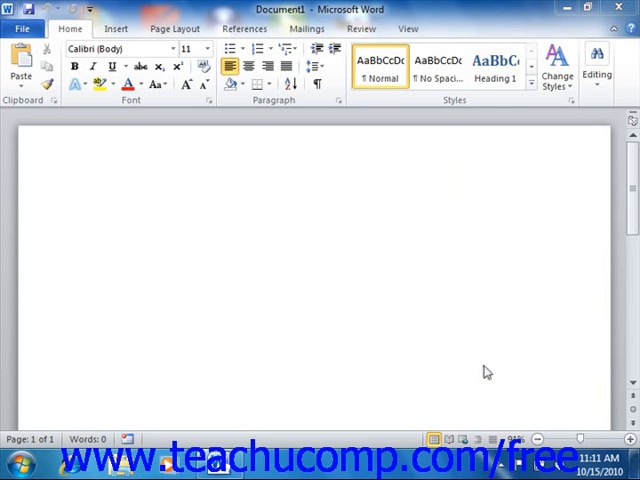
pyautogui.moveTo(476, 376)
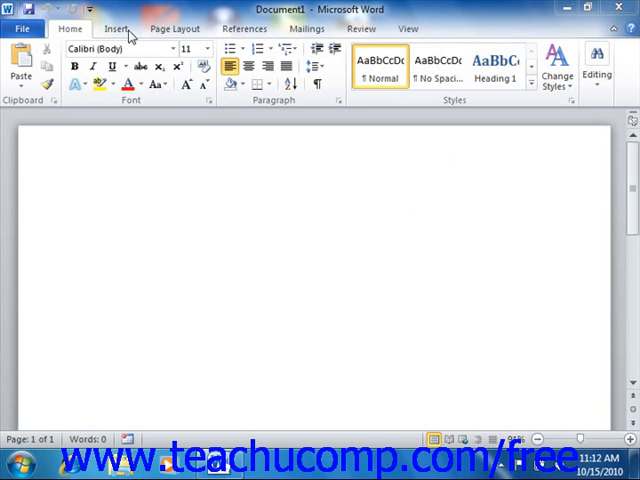
# Step: Show the Insert commands and bring up the Clip Art search pane beside the page
pyautogui.click(122, 28)
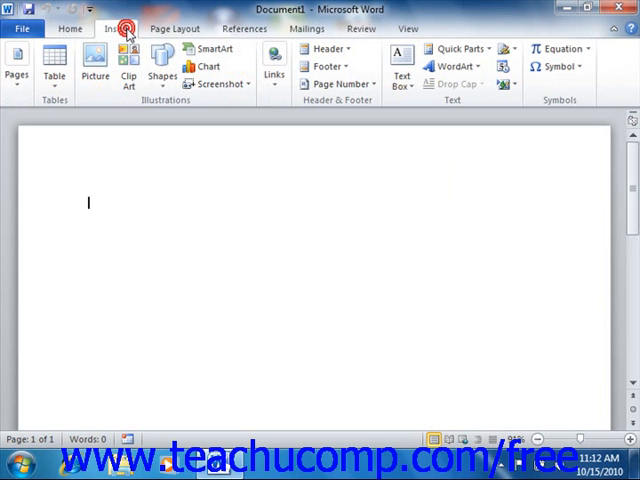
pyautogui.moveTo(128, 72)
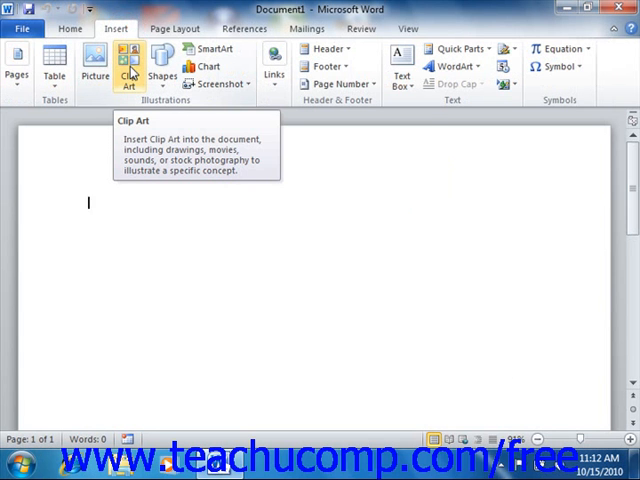
pyautogui.click(128, 58)
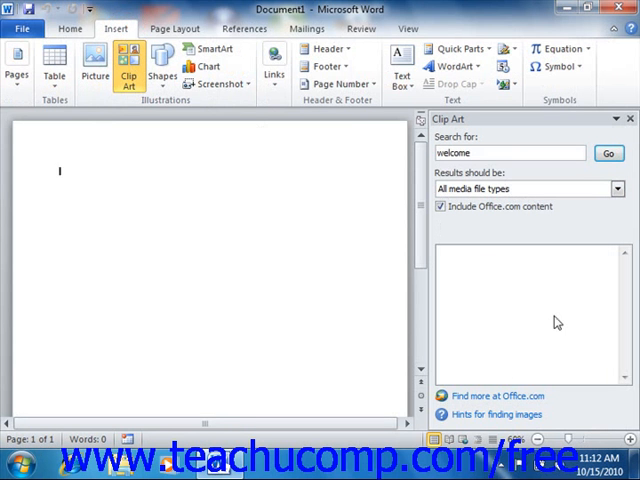
pyautogui.moveTo(480, 250)
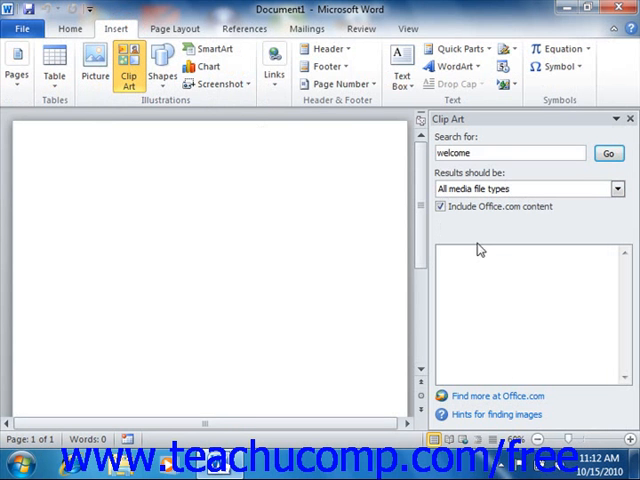
pyautogui.moveTo(478, 238)
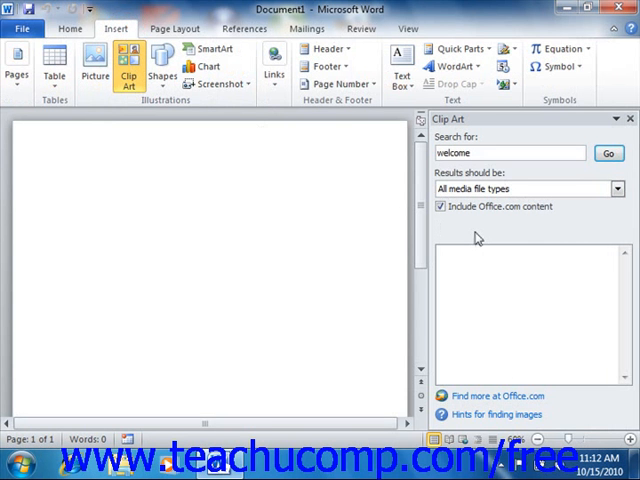
# Step: Enter 'business' as the search term, keeping results set to all media file types
pyautogui.click(58, 172)
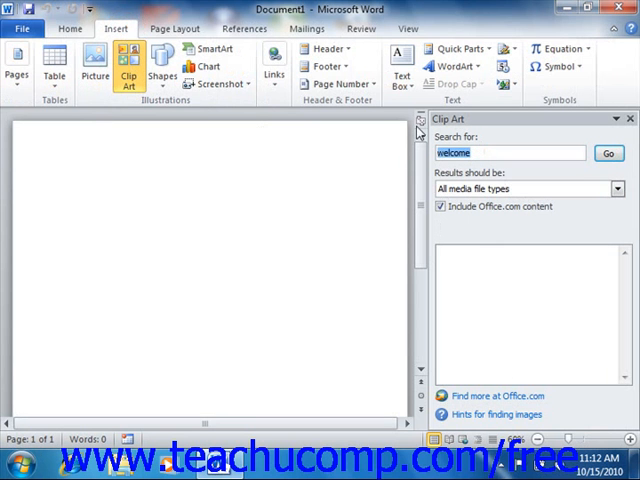
pyautogui.write('business')
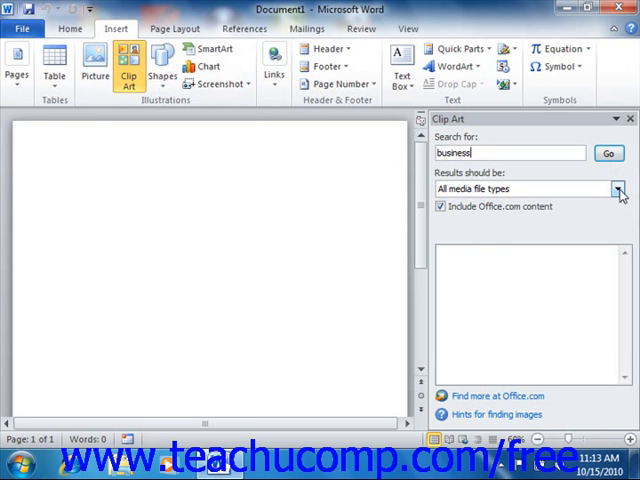
pyautogui.click(620, 188)
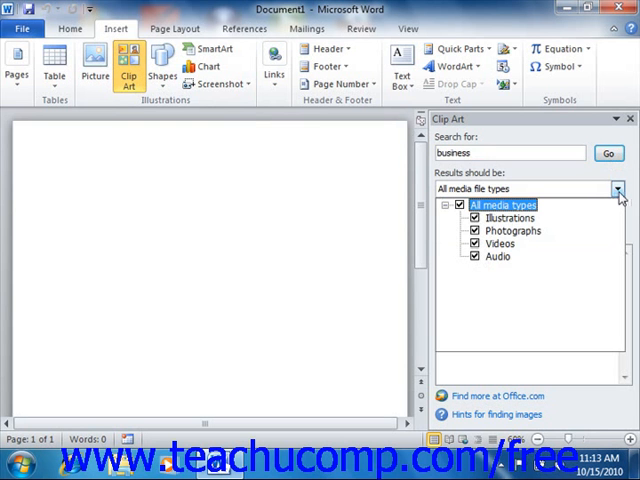
pyautogui.click(616, 188)
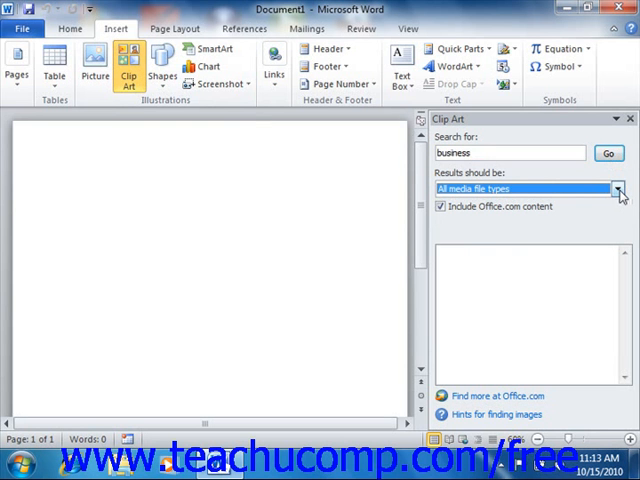
pyautogui.moveTo(620, 196)
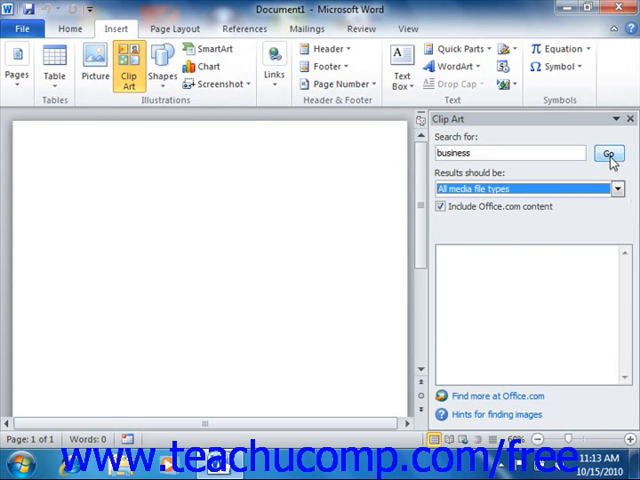
# Step: Run the business search and bring the woman-at-computer clip art into view
pyautogui.click(608, 152)
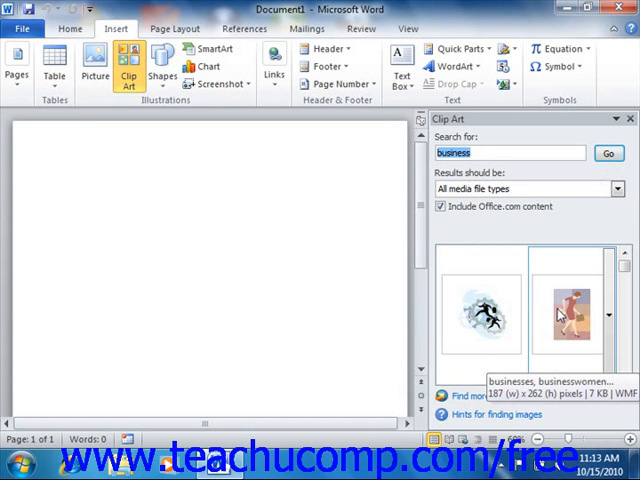
pyautogui.moveTo(560, 316)
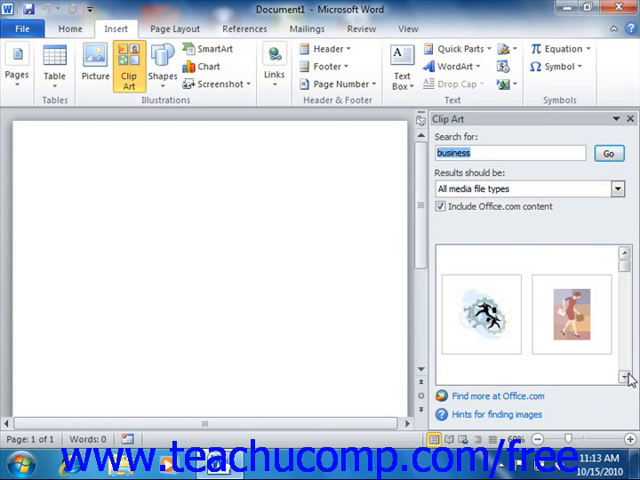
pyautogui.click(628, 380)
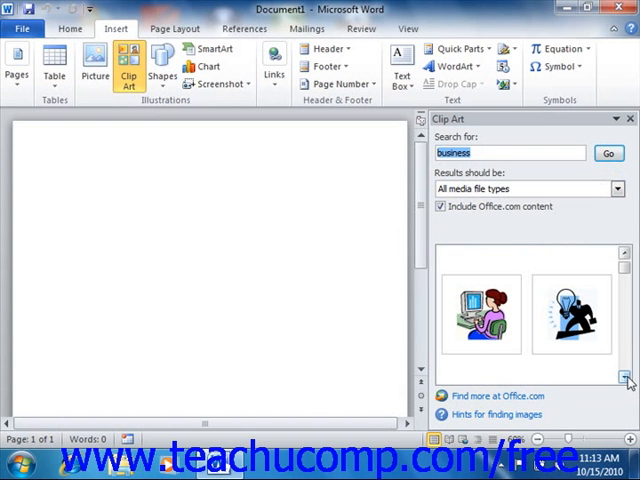
pyautogui.click(480, 314)
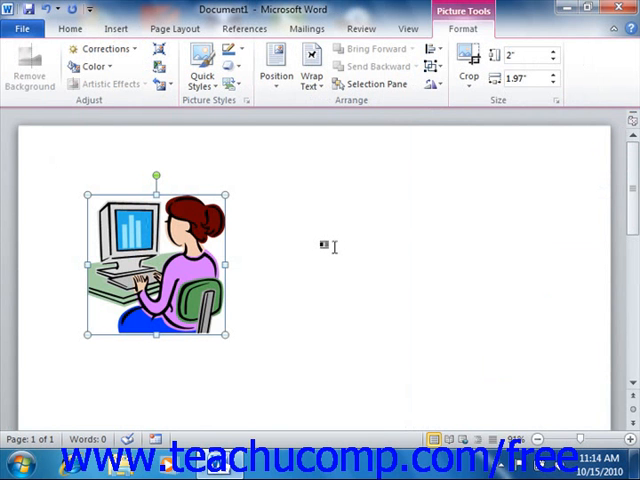
pyautogui.moveTo(244, 242)
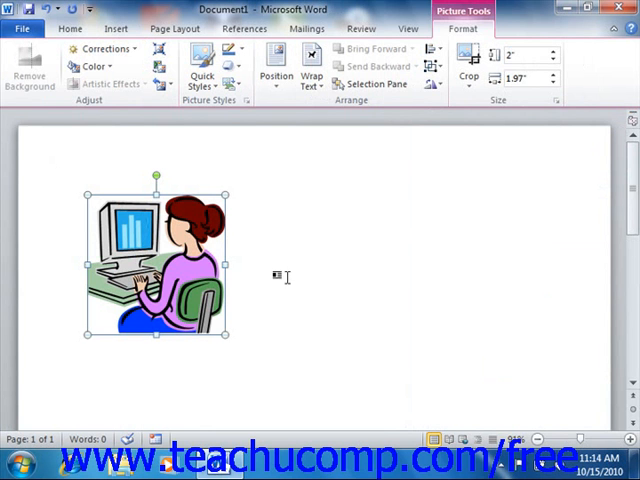
pyautogui.moveTo(288, 308)
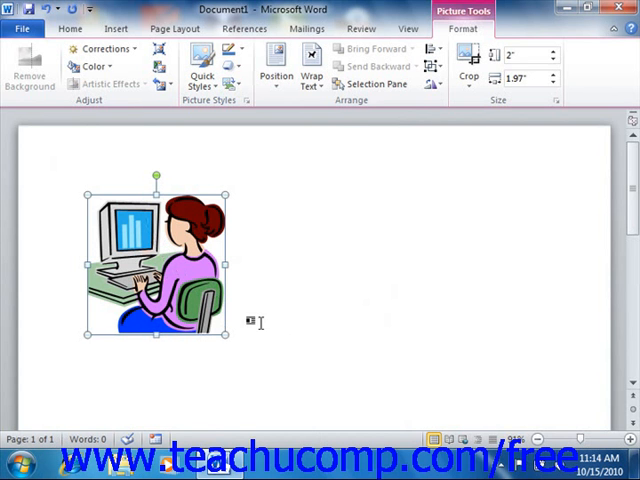
pyautogui.moveTo(312, 316)
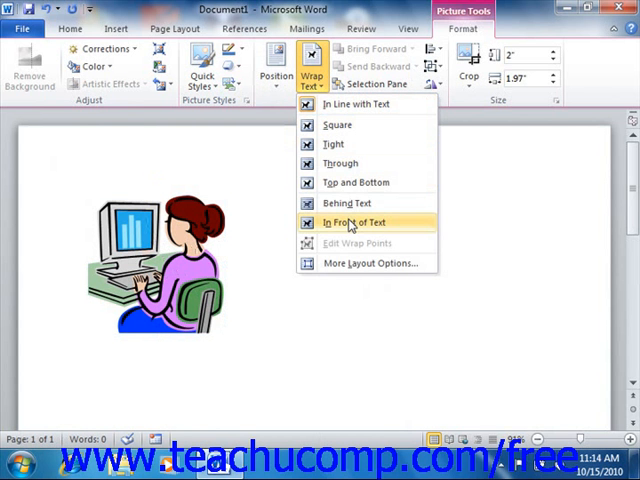
# Step: Apply In Front of Text wrapping to the woman-at-computer picture
pyautogui.click(352, 222)
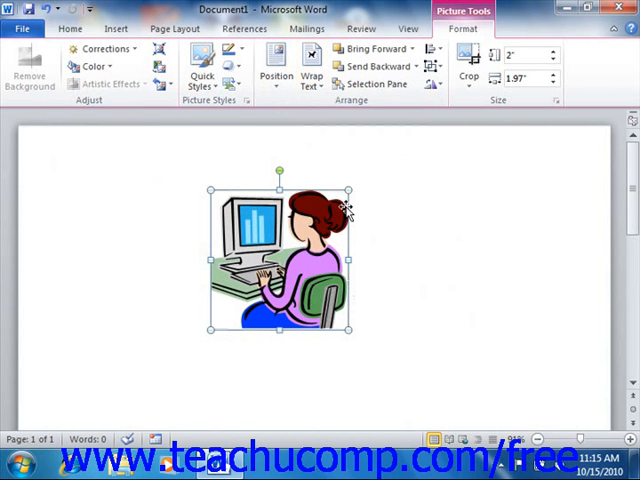
pyautogui.moveTo(356, 330)
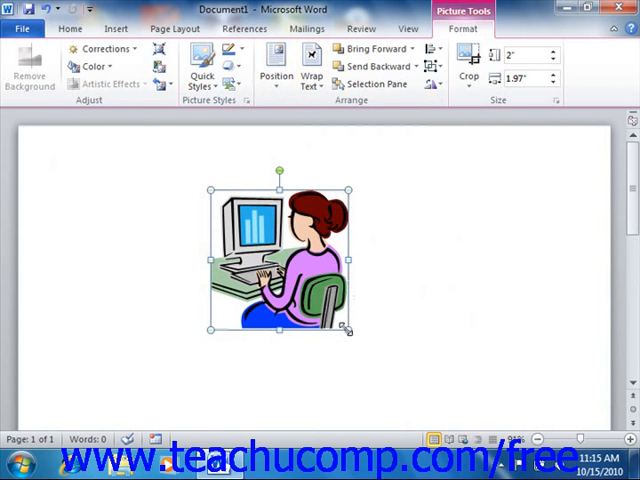
# Step: Enlarge the picture by its corner handle to about 2.92" by 2.83"
pyautogui.moveTo(350, 330); pyautogui.dragTo(384, 368)
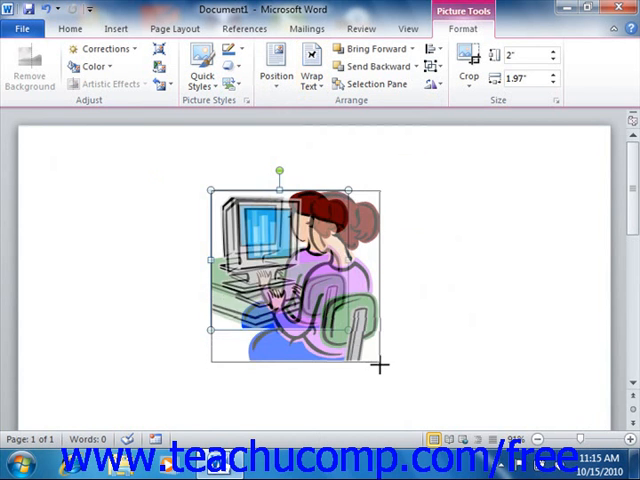
pyautogui.moveTo(376, 364); pyautogui.dragTo(410, 396)
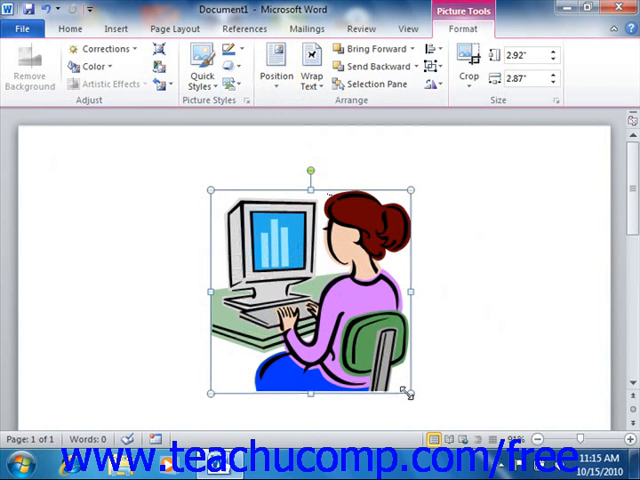
pyautogui.moveTo(476, 278)
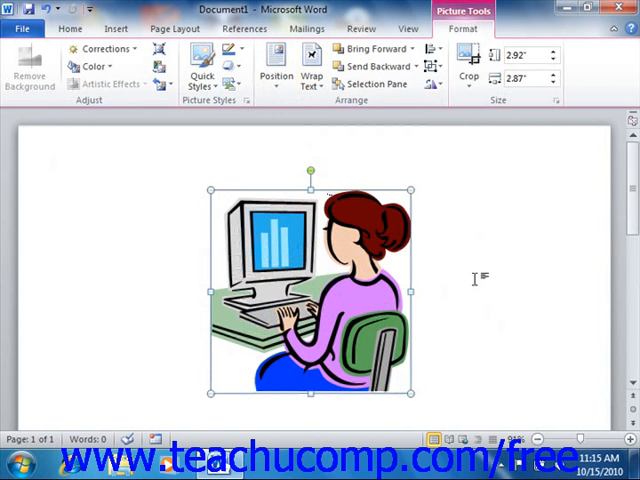